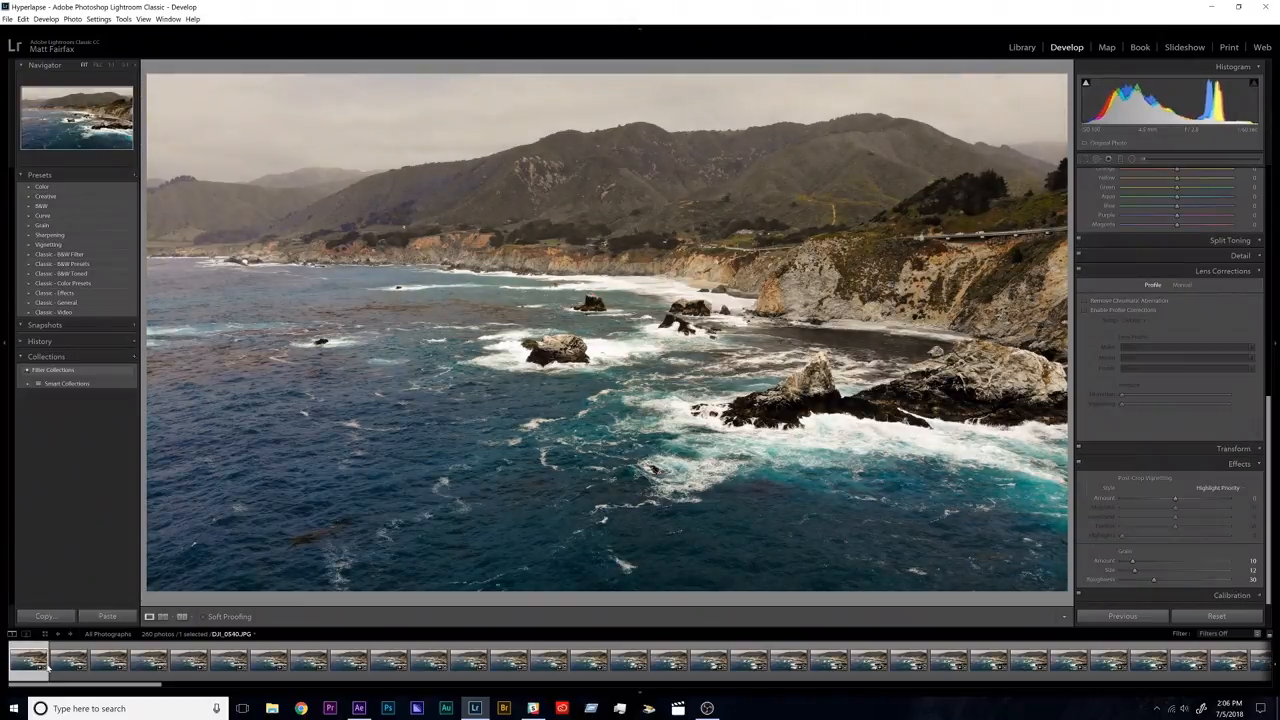
Copy all the edited coastal aerial photo's develop settings via the Copy Settings dialog.
click(44, 616)
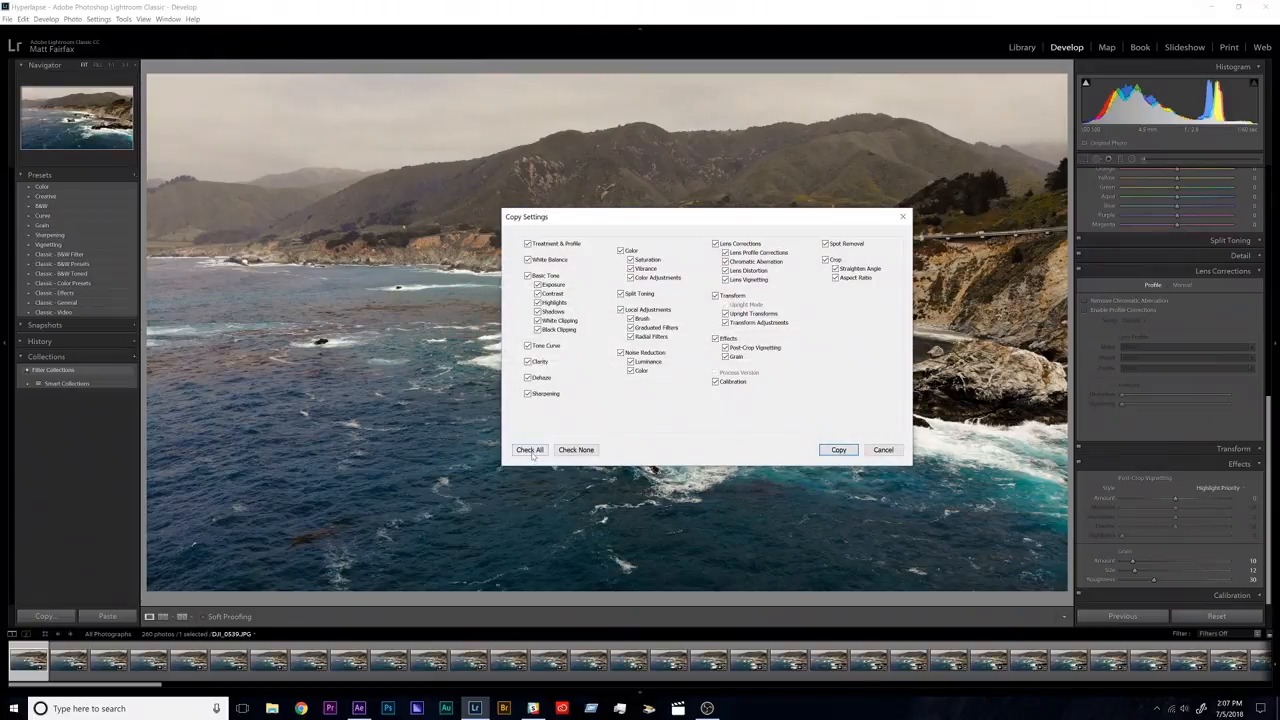
click(838, 450)
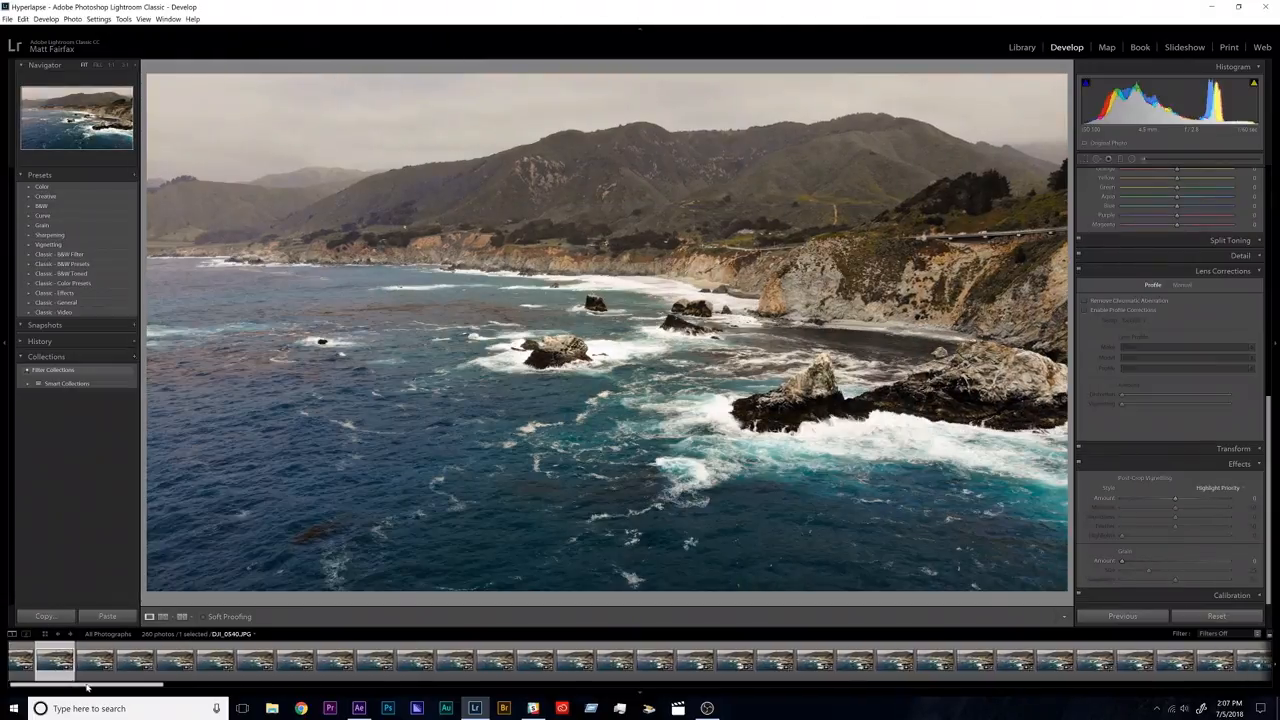